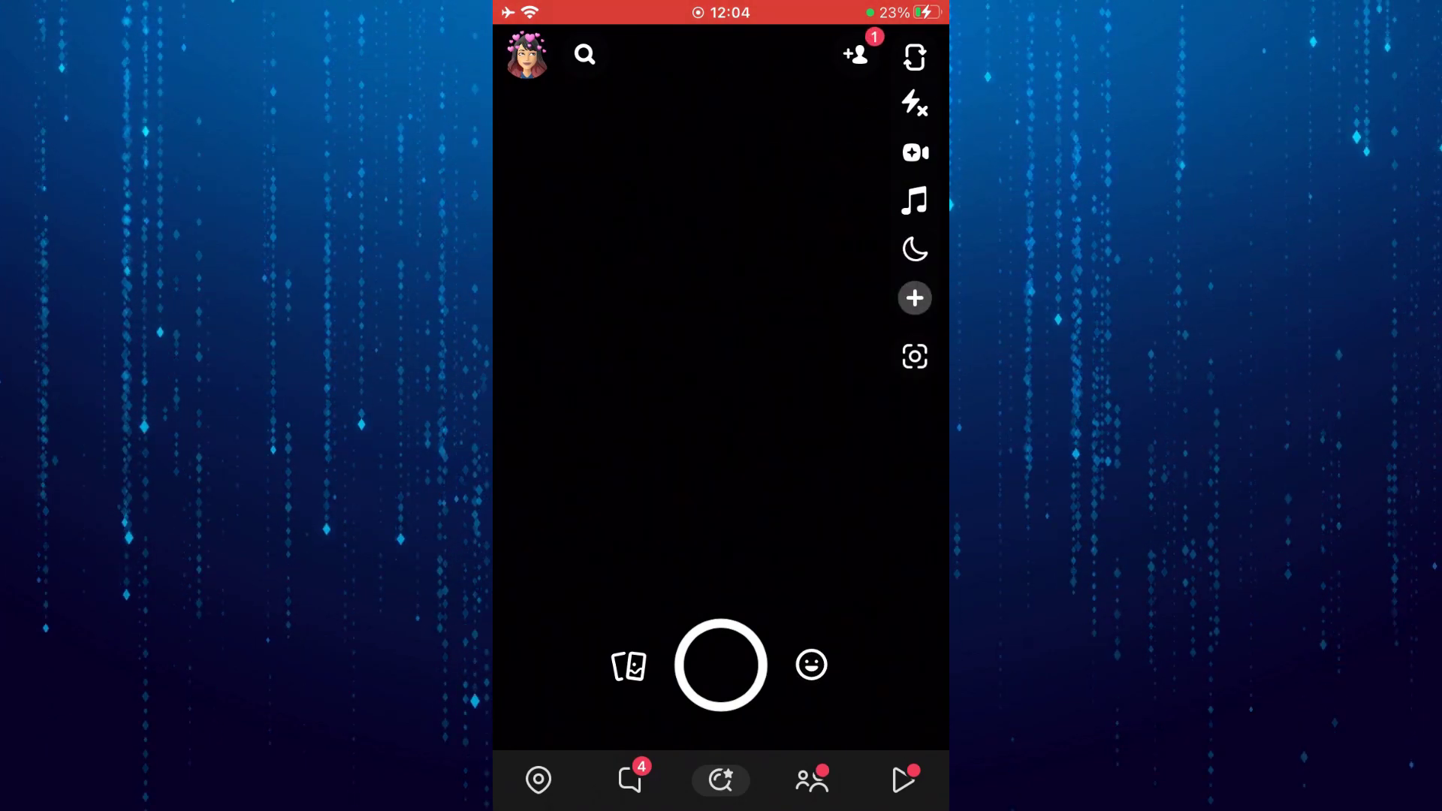
From your profile, go to Settings, Friend Emojis, and open the Snapstreak emoji choices.
{"action": "left_click", "coordinate": [525, 54]}
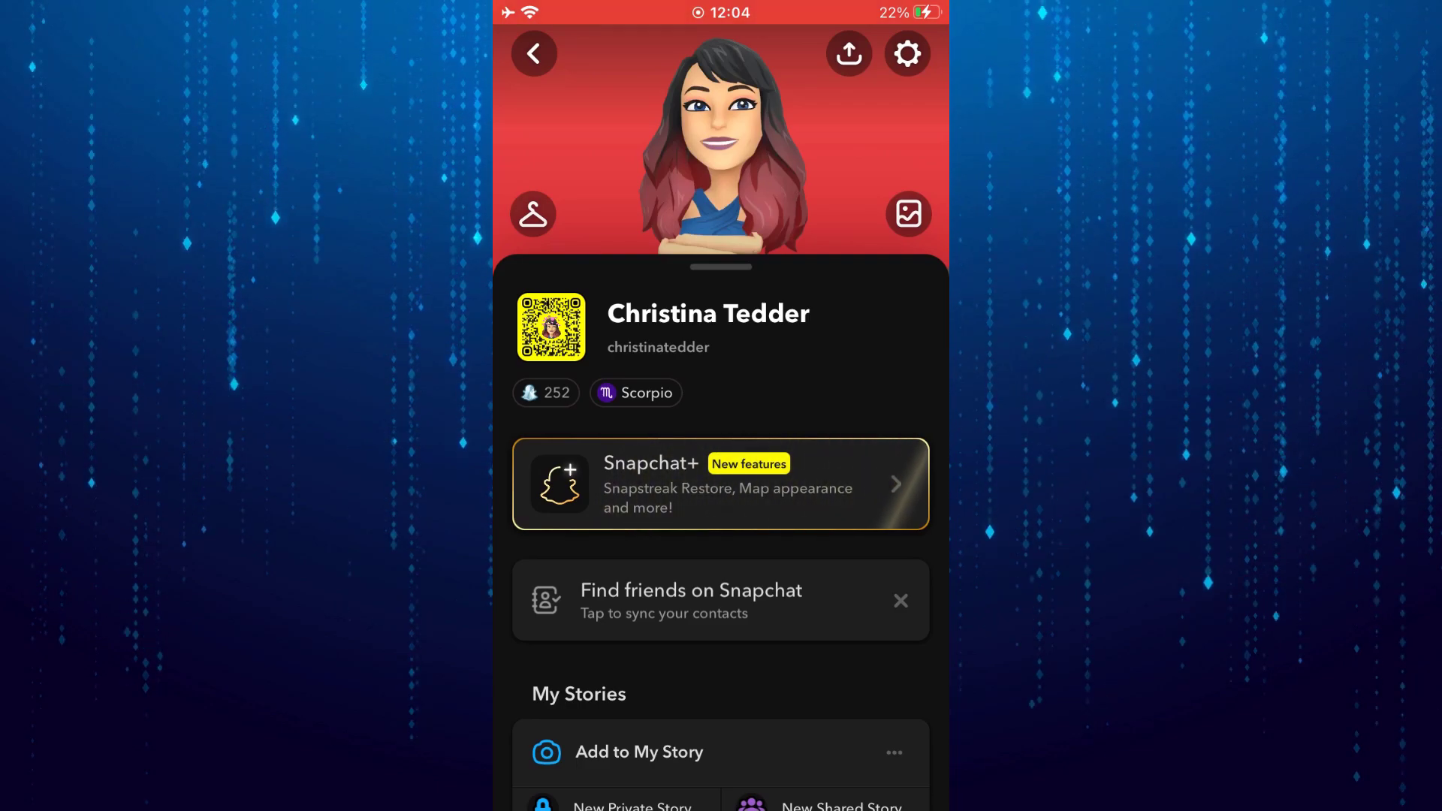
{"action": "left_click", "coordinate": [905, 52]}
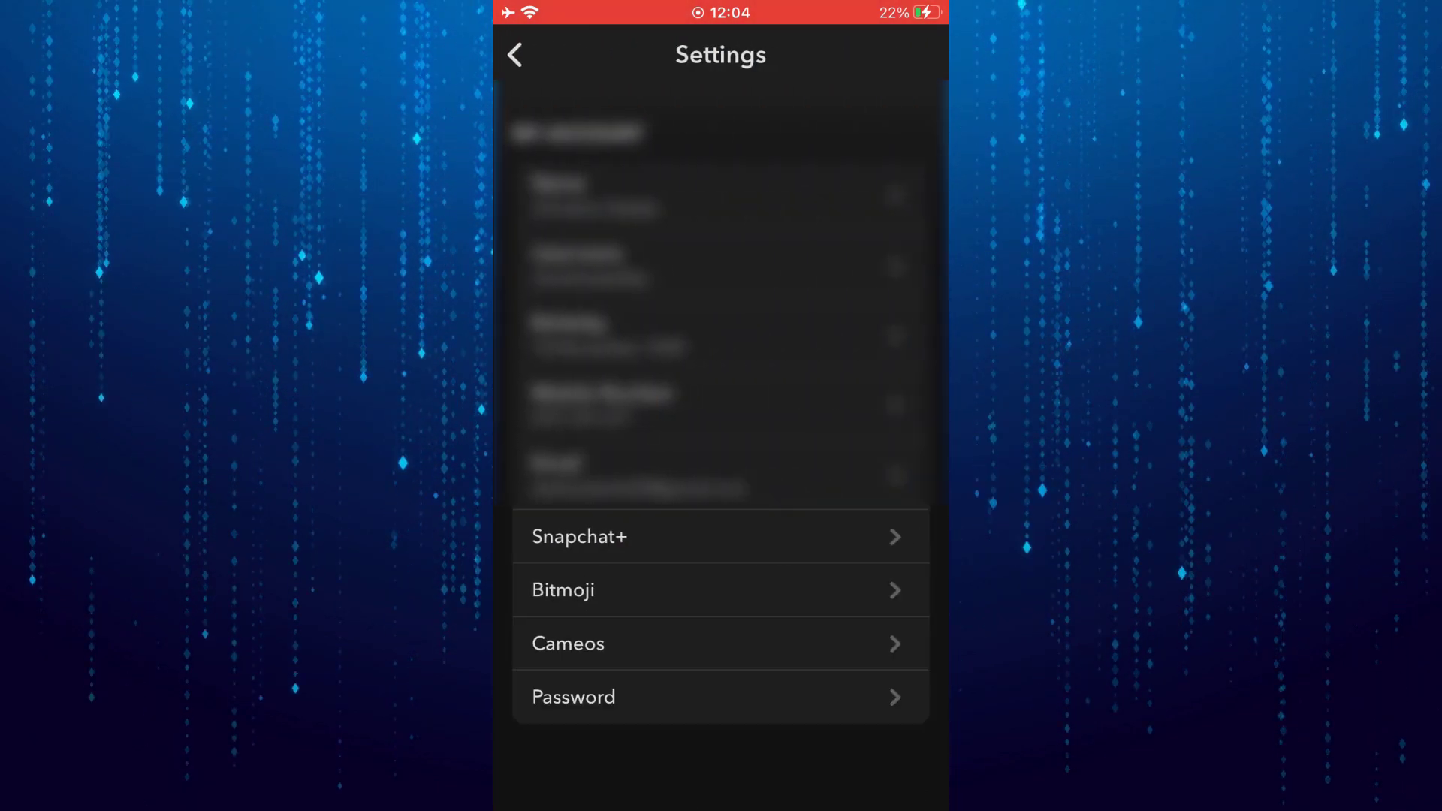
{"action": "scroll", "scroll_direction": "down", "scroll_amount": 3}
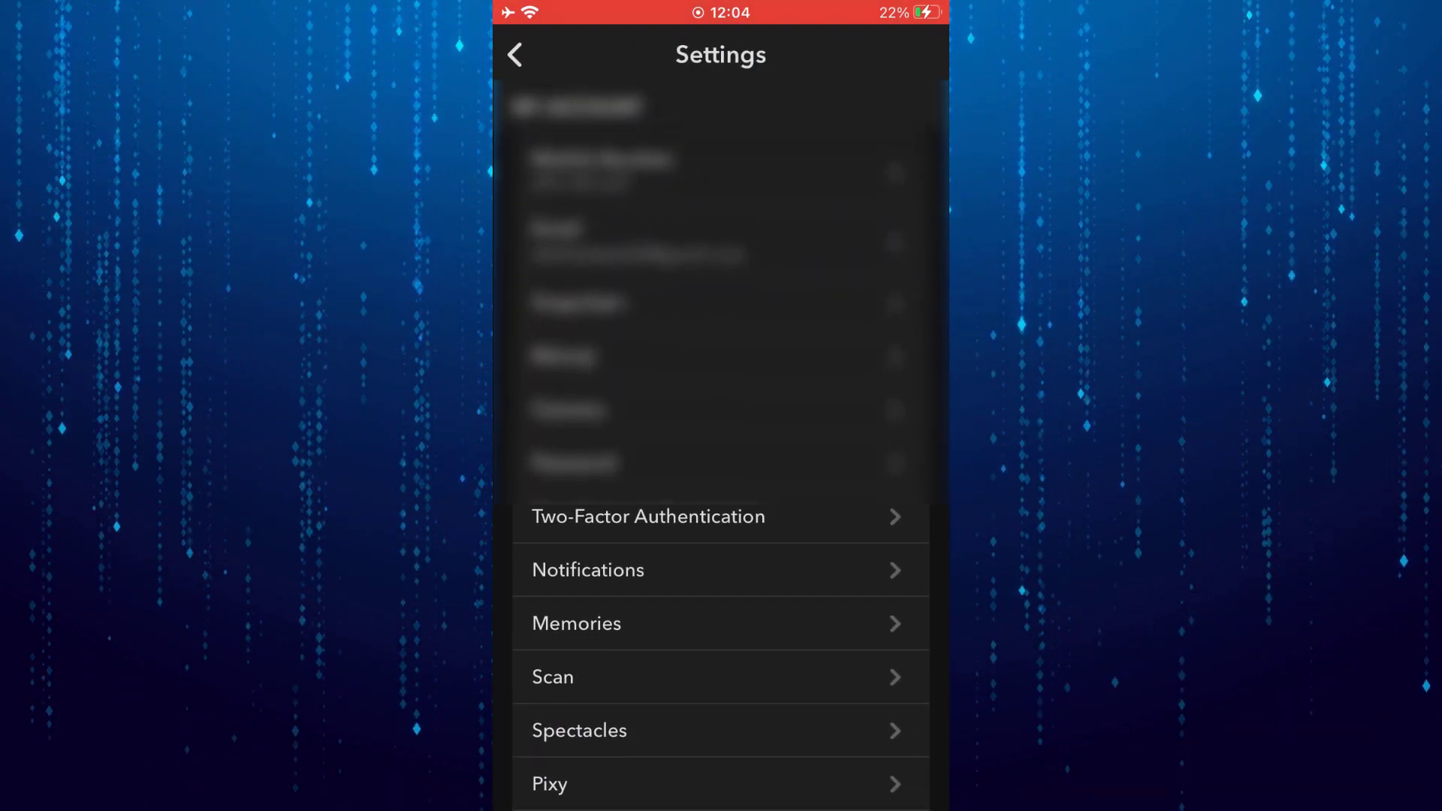
{"action": "scroll", "scroll_direction": "down", "scroll_amount": 3}
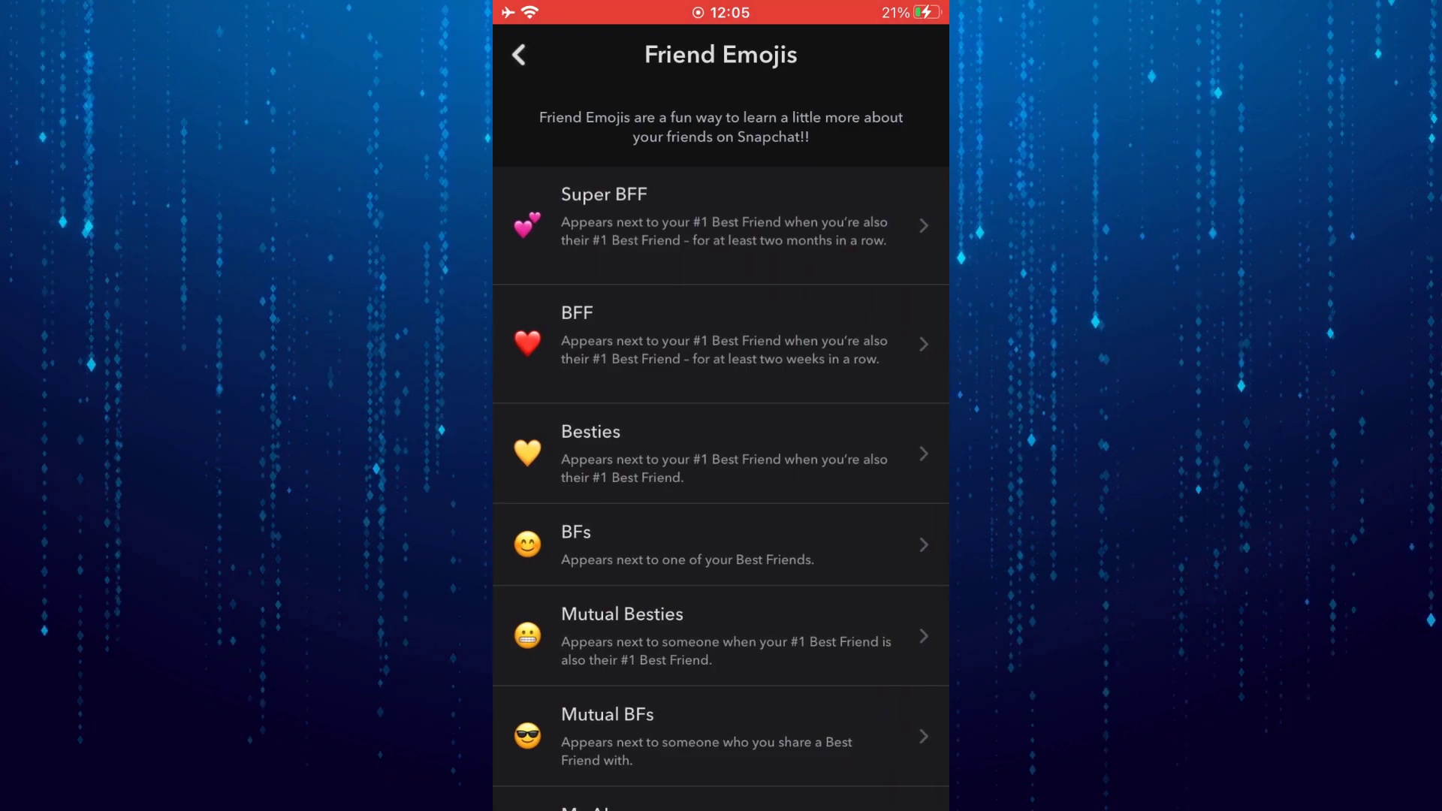
{"action": "scroll", "scroll_direction": "down", "scroll_amount": 3}
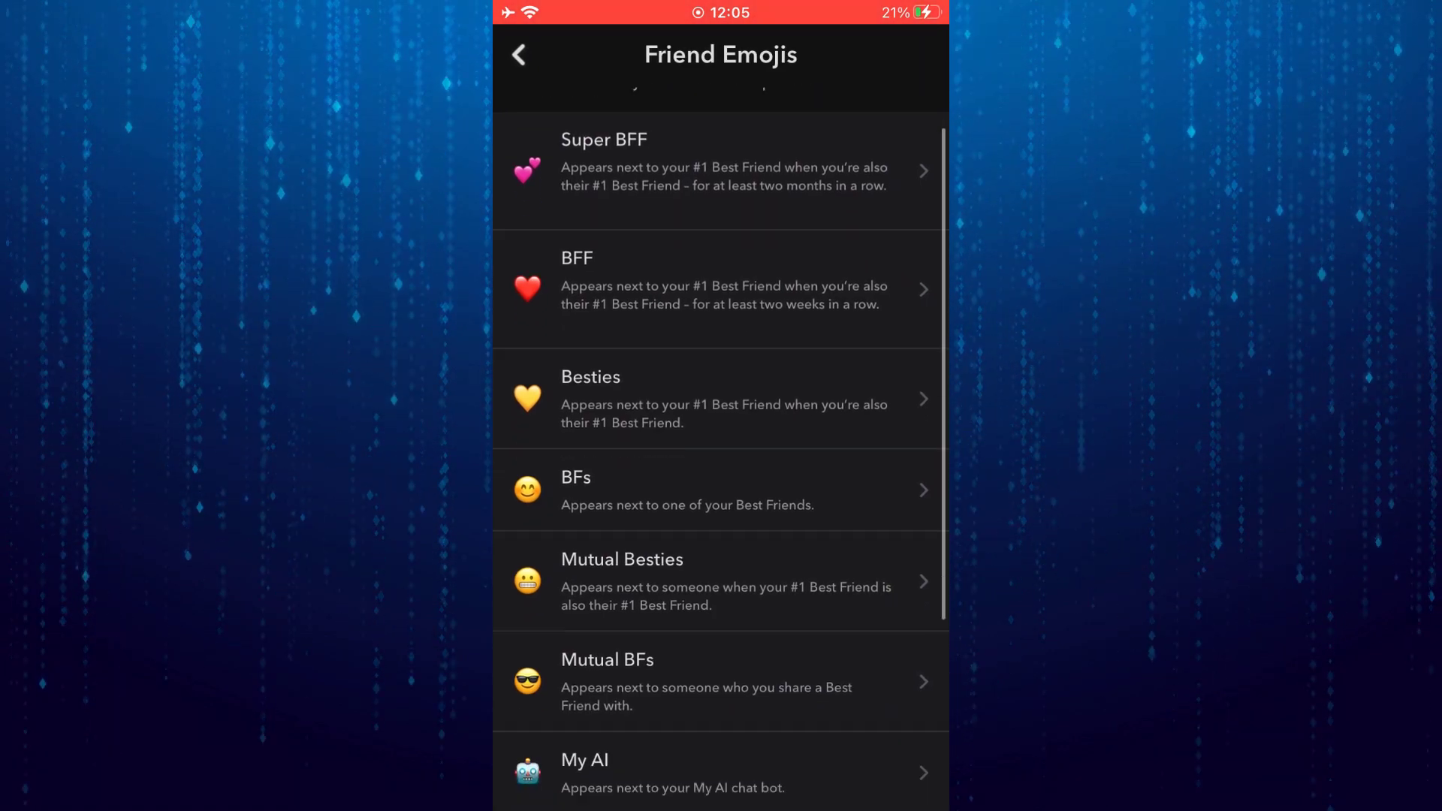
{"action": "scroll", "scroll_direction": "down", "scroll_amount": 3}
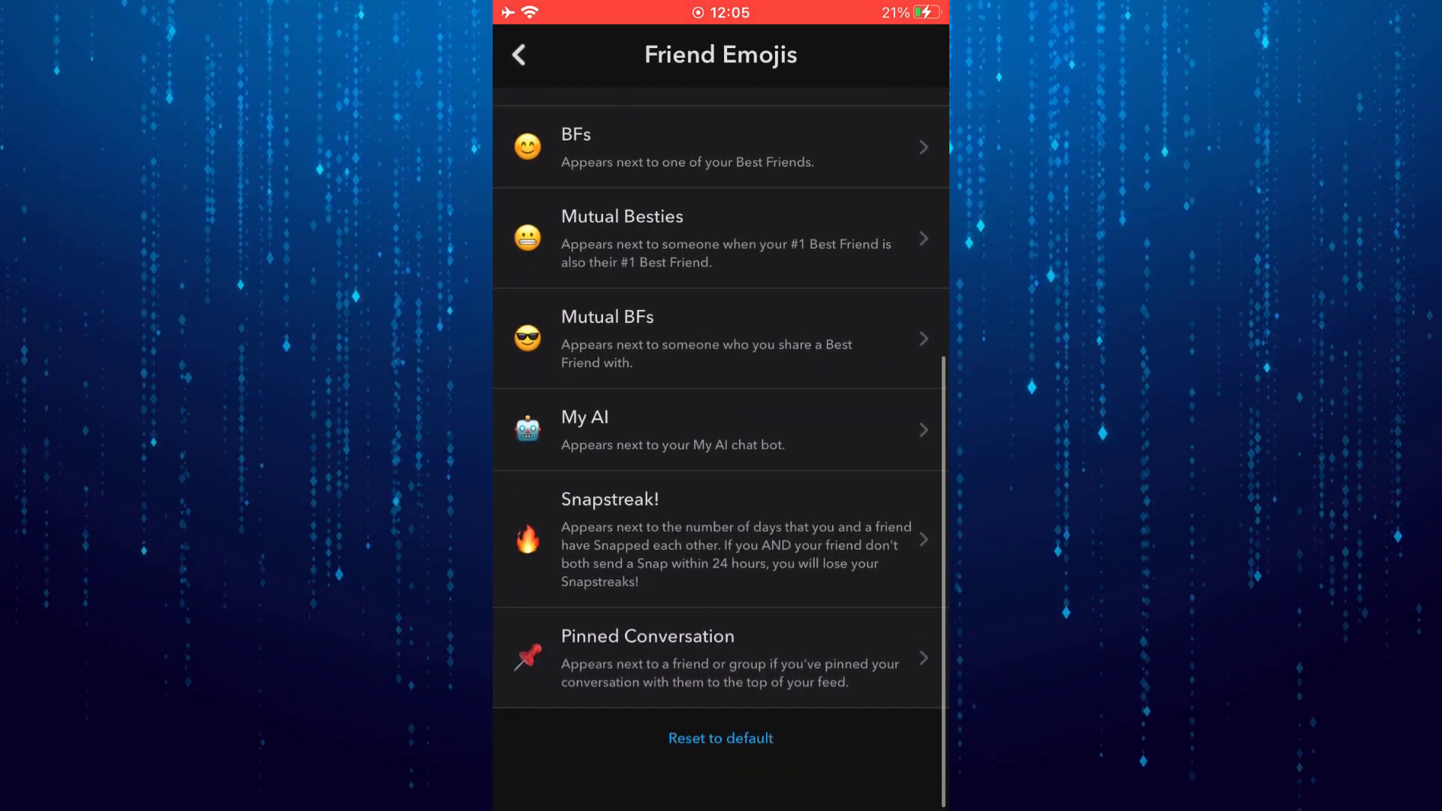
{"action": "left_click", "coordinate": [720, 540]}
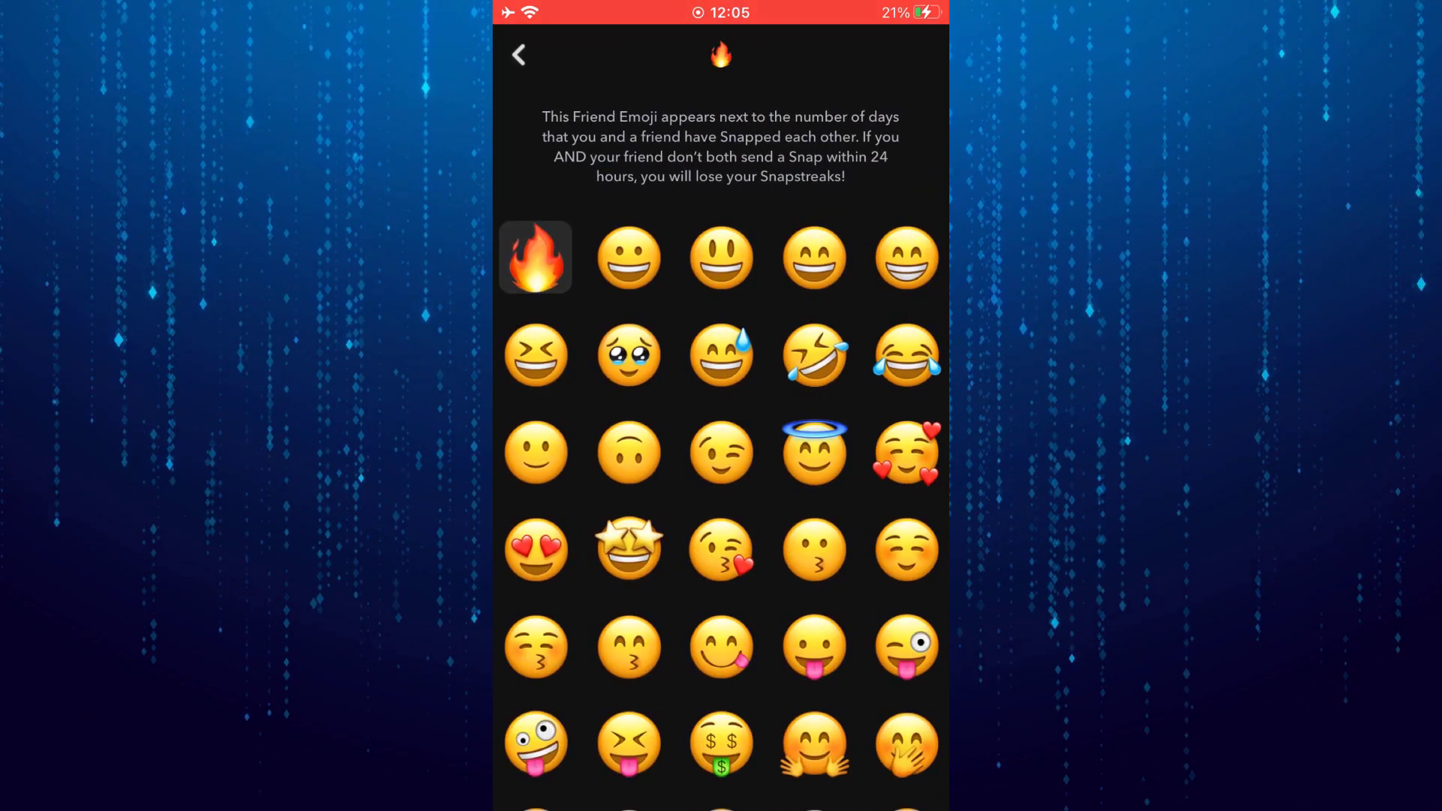
{"action": "scroll", "scroll_direction": "down", "scroll_amount": 3}
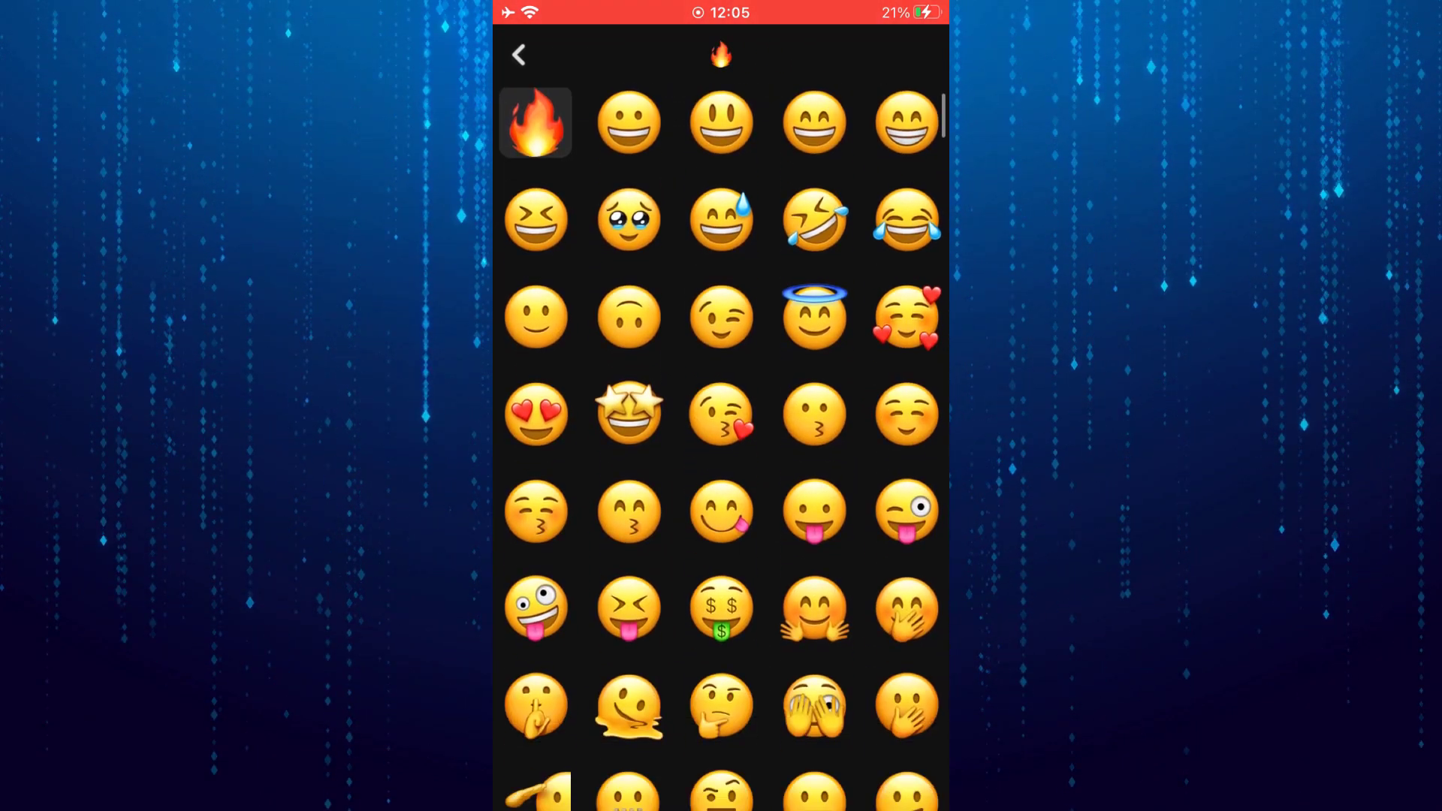
{"action": "scroll", "scroll_direction": "down", "scroll_amount": 3}
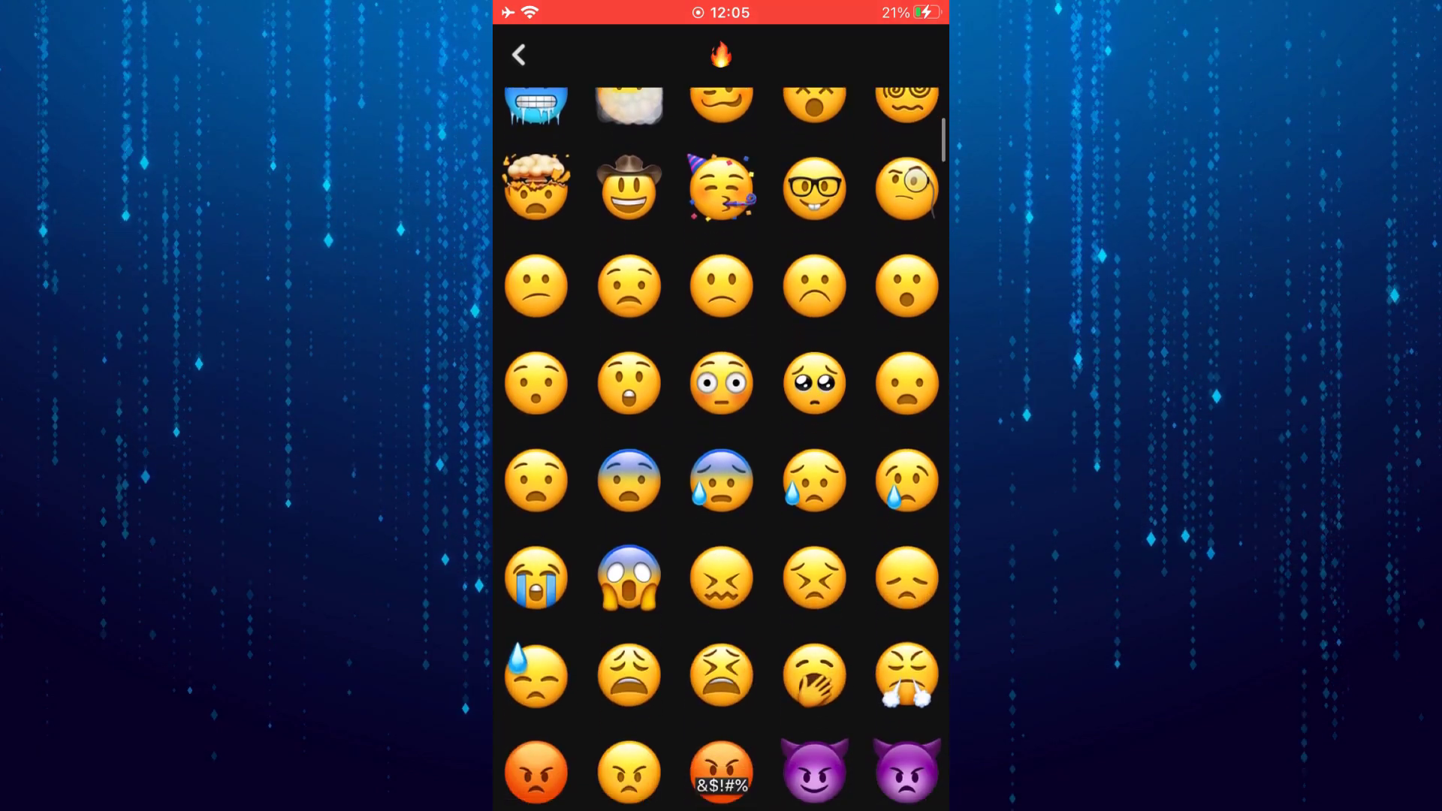
{"action": "scroll", "scroll_direction": "down", "scroll_amount": 3}
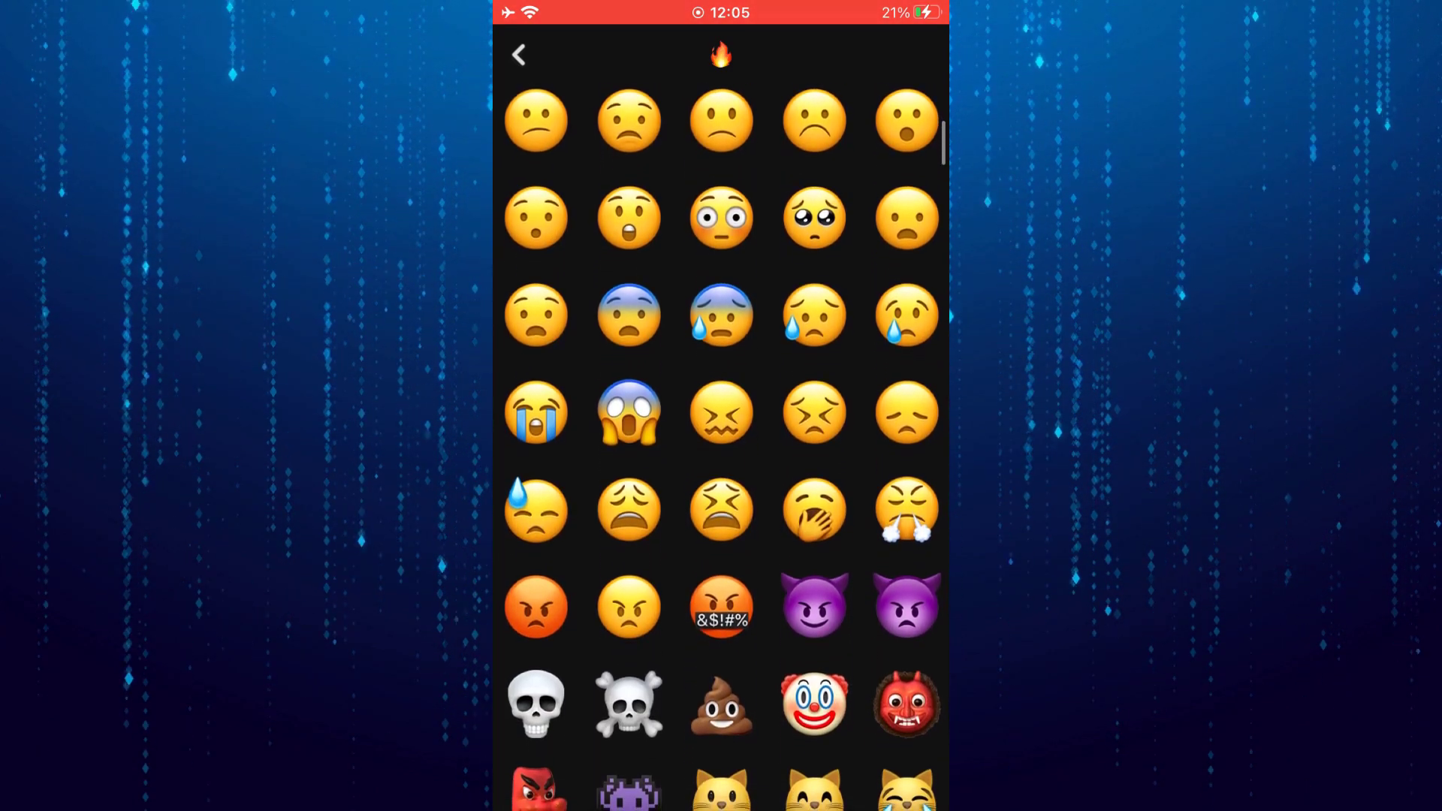